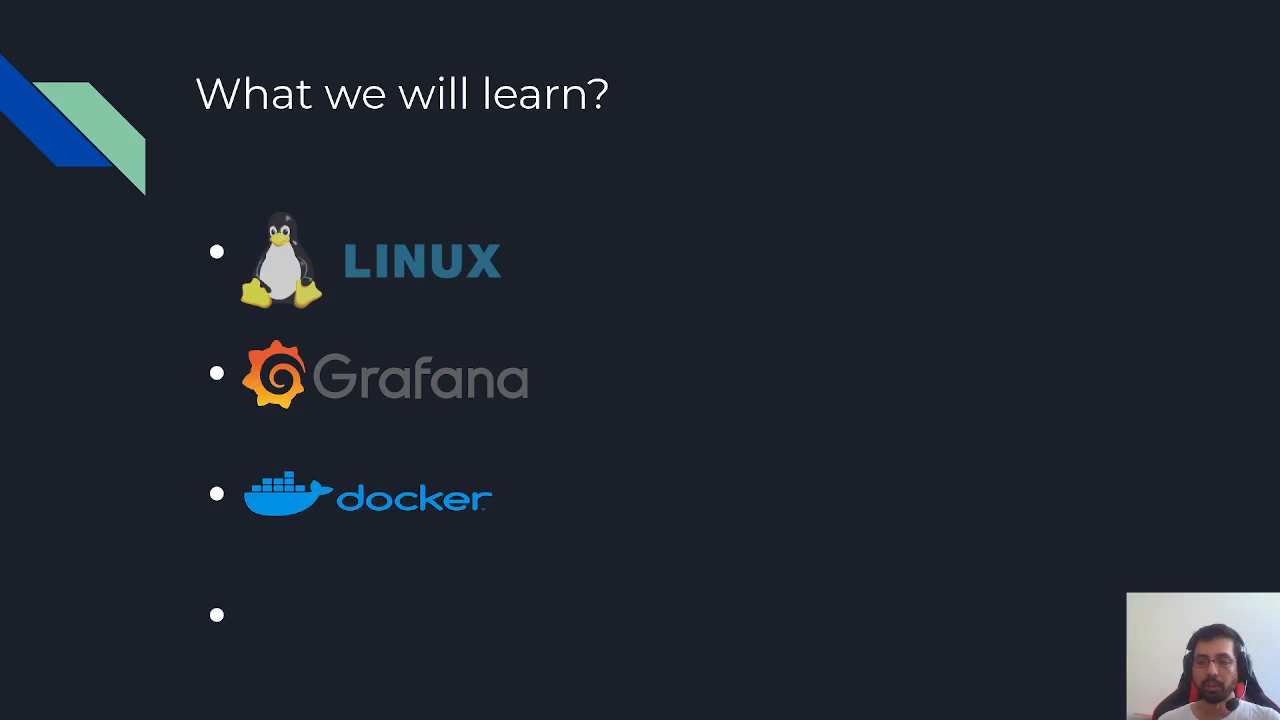
- Advance the slide animation to show the Kubernetes logo as the fourth bullet
key("right")
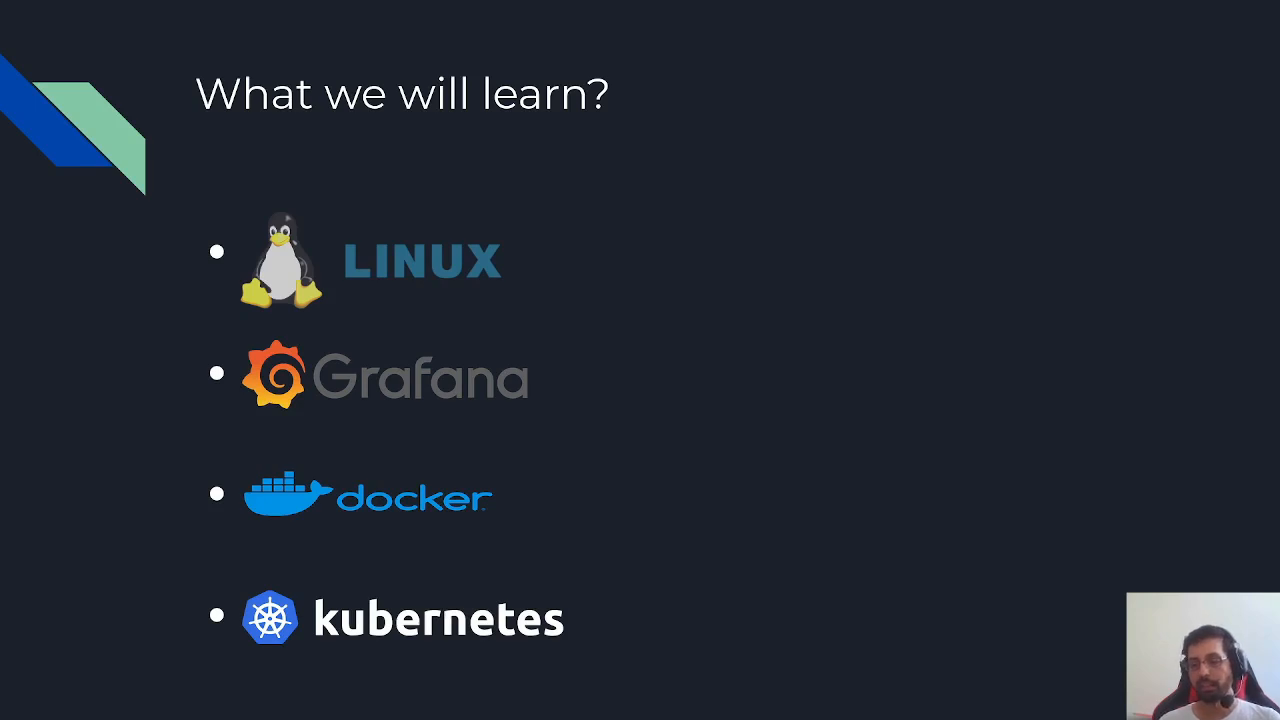